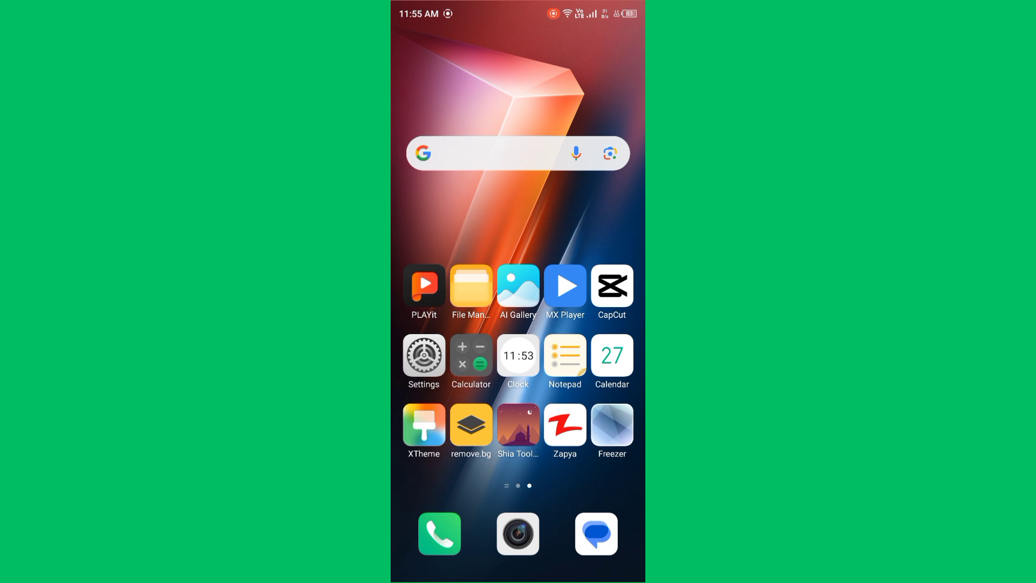
- Check the Wi-Fi connection in Settings, then return to the home screen
click(423, 355)
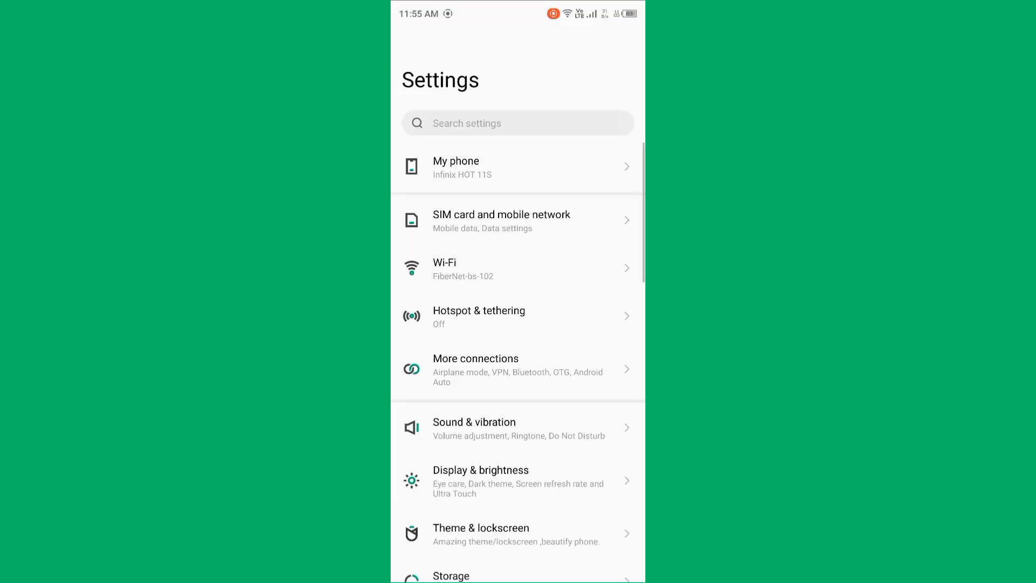
click(517, 268)
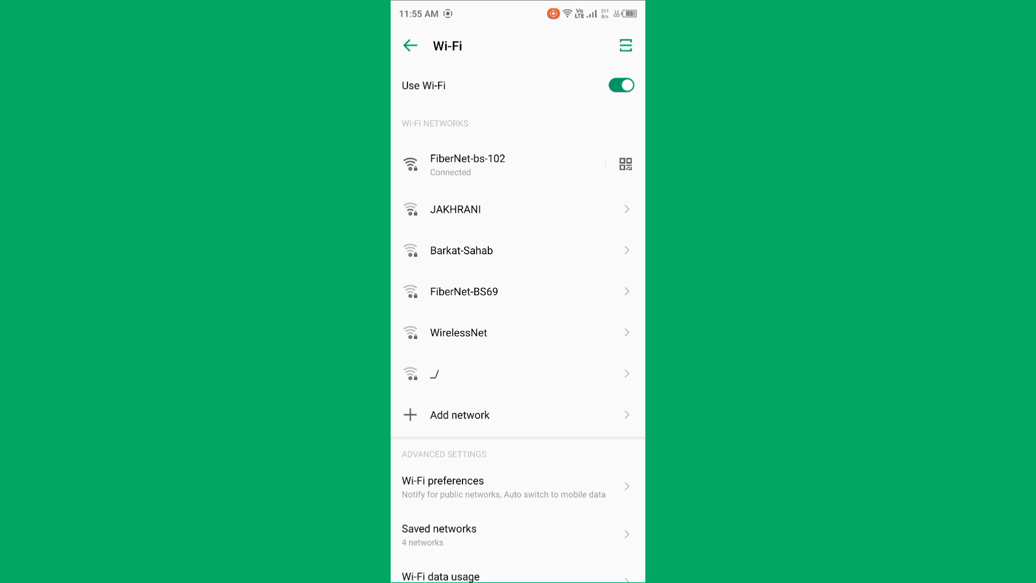
click(410, 45)
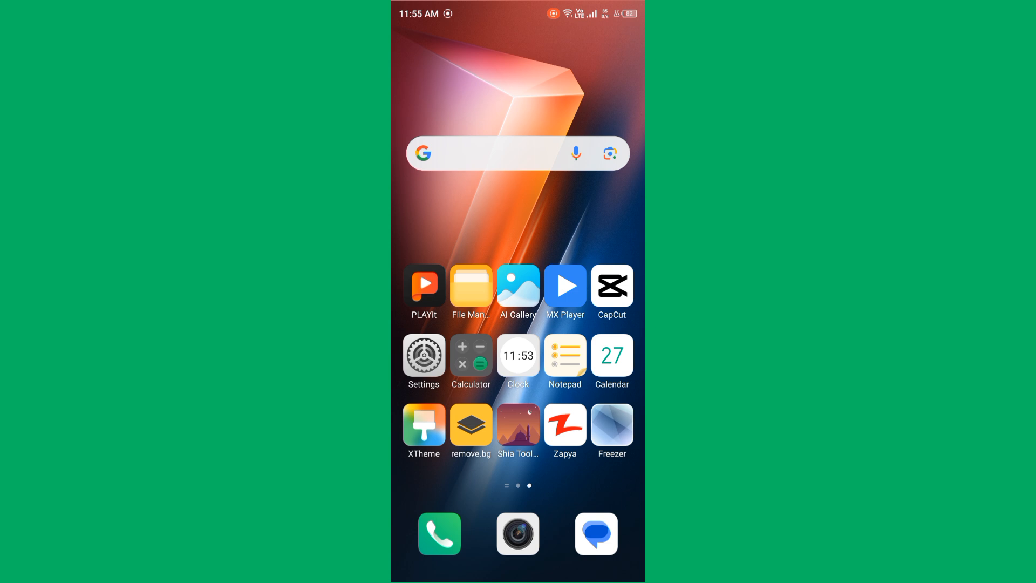
- View Internal storage in File Manager (42.70GB used of 128.00GB)
click(471, 287)
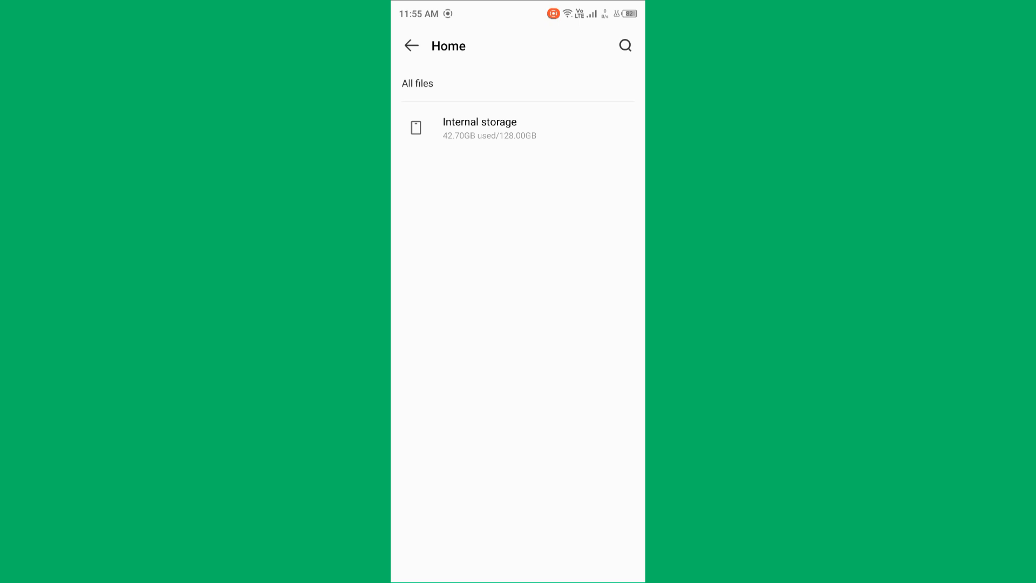
click(479, 128)
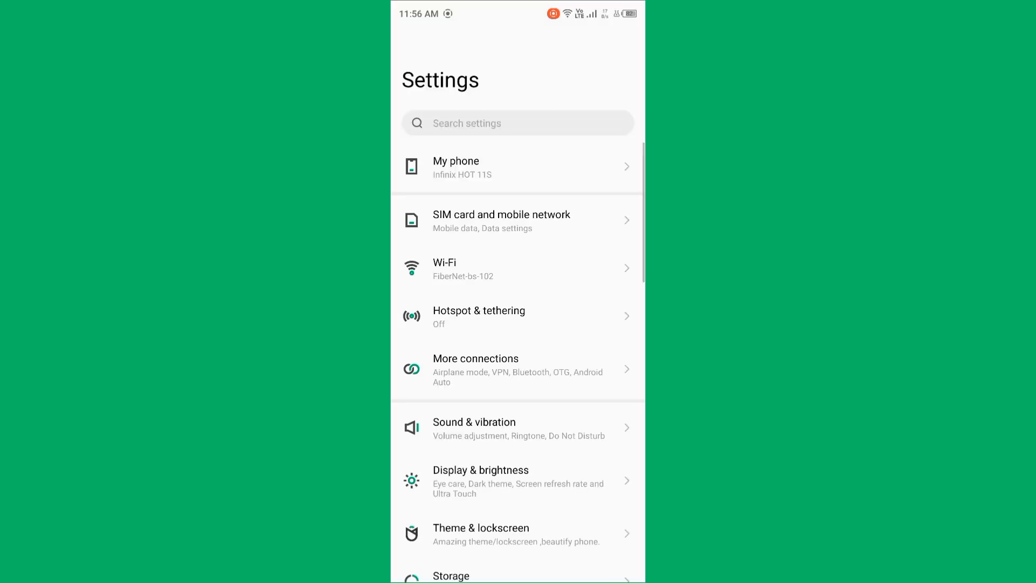
- Find 'Use screenshot' via settings search for 'screen' and switch it off for the digital assistant
click(517, 123)
text(scr)
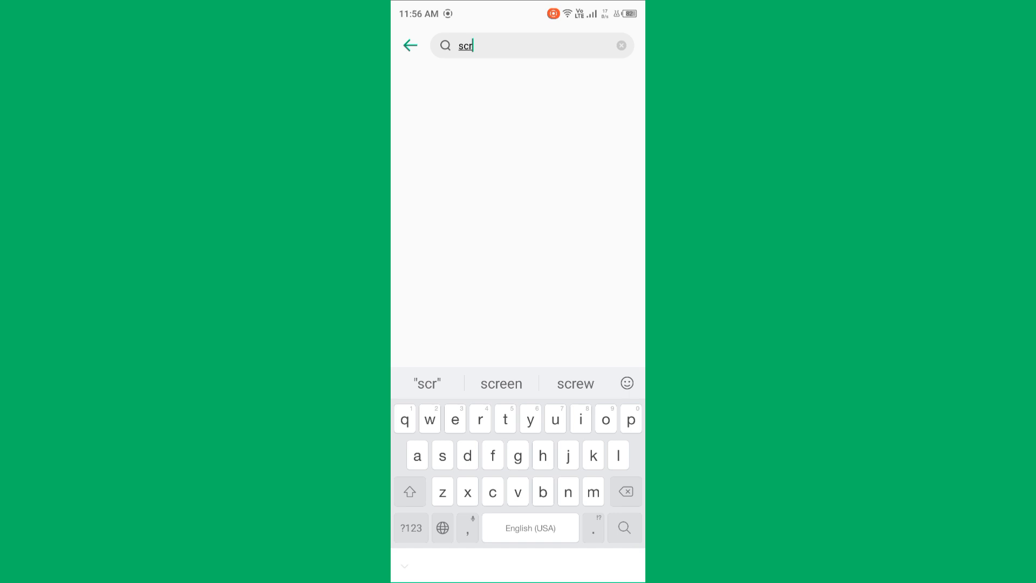
click(500, 383)
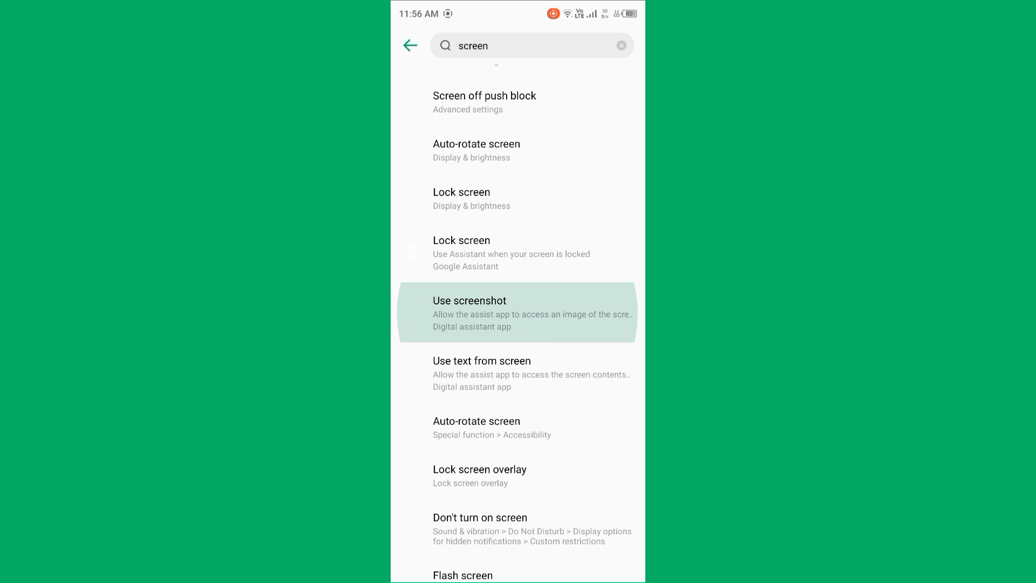
click(517, 313)
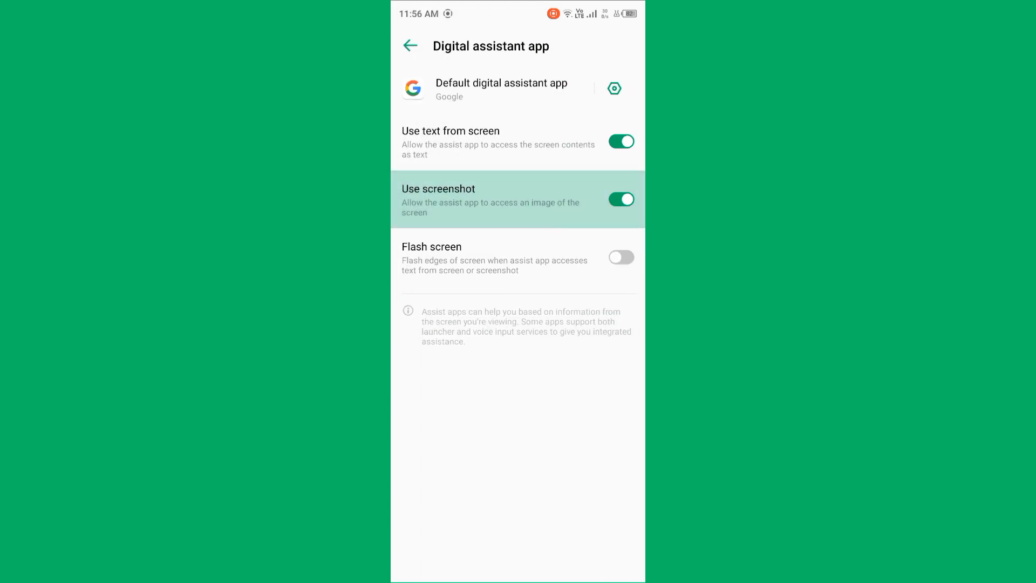
click(621, 199)
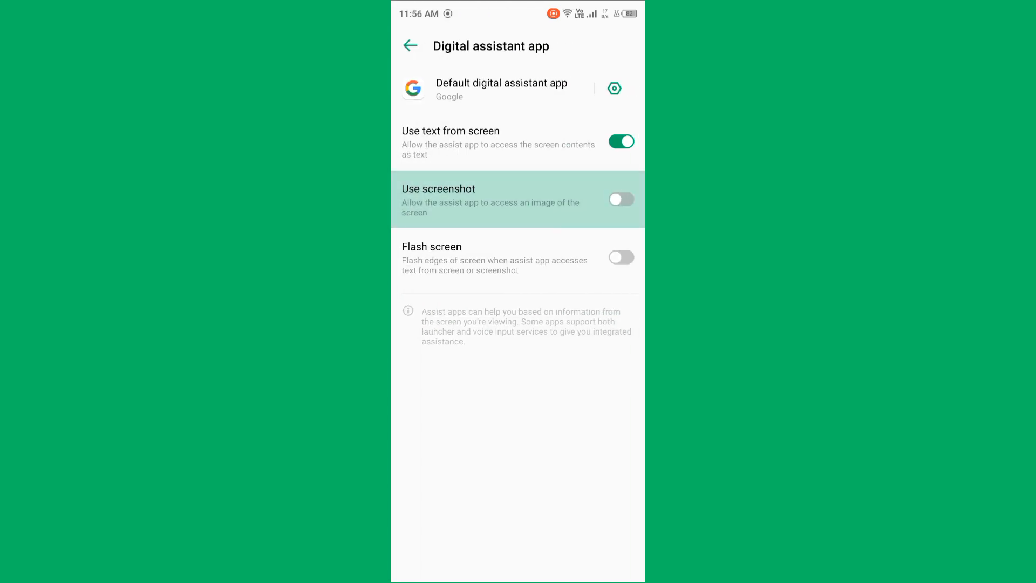
click(619, 199)
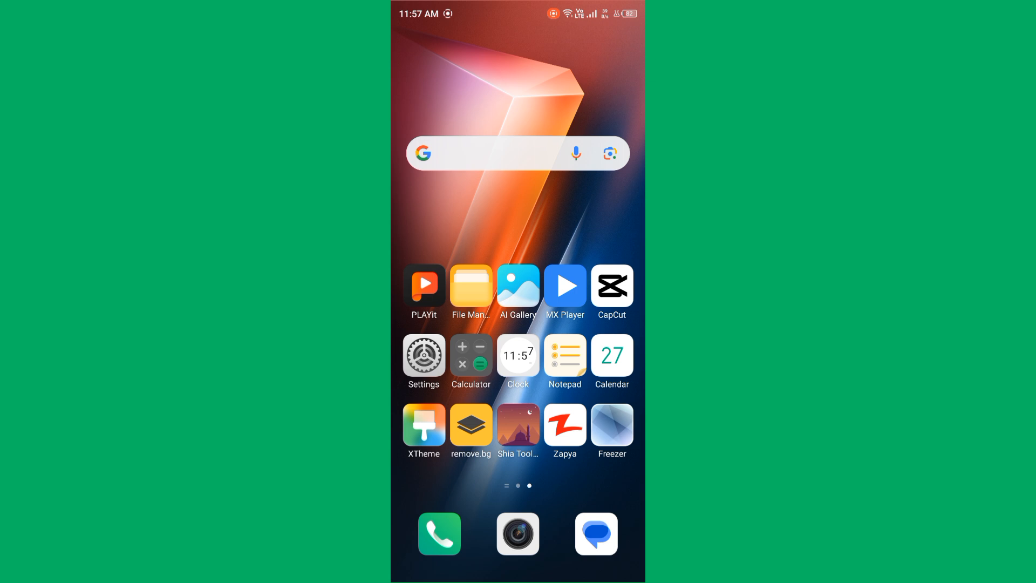
- View the current XOS version on the System update page, then return to the social apps home page
click(423, 355)
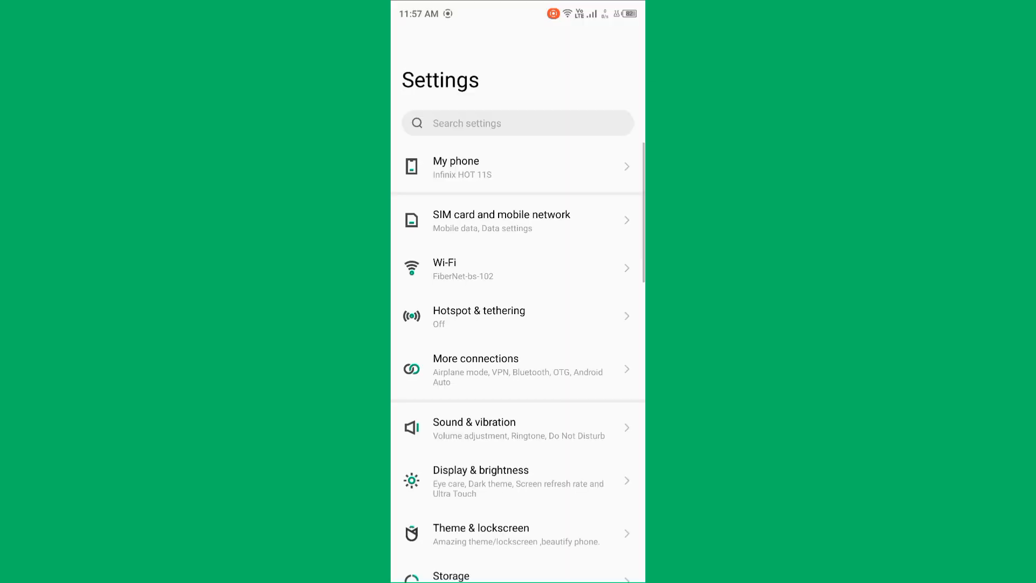
scroll(down, 3)
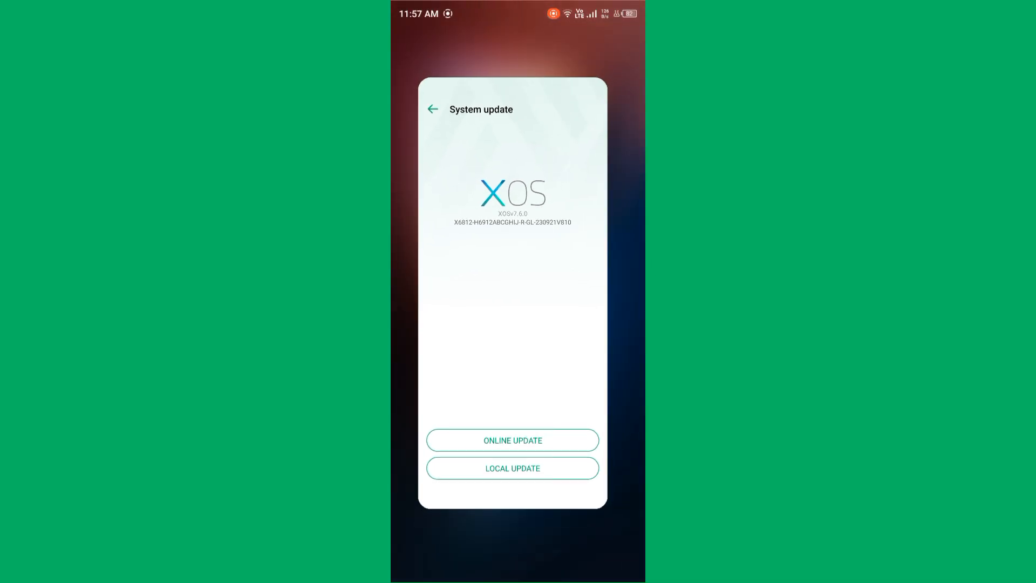
click(431, 109)
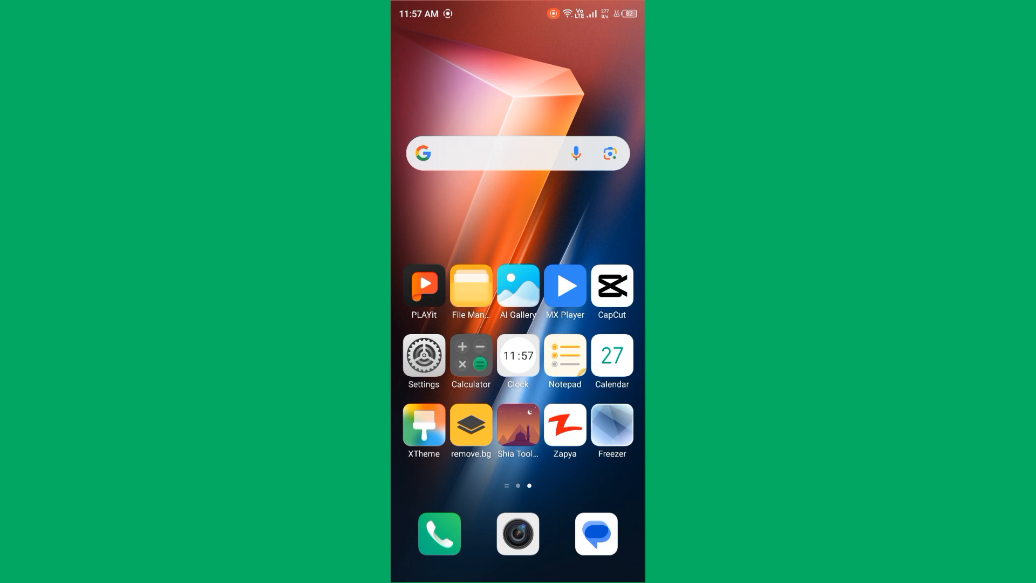
scroll(left, 3)
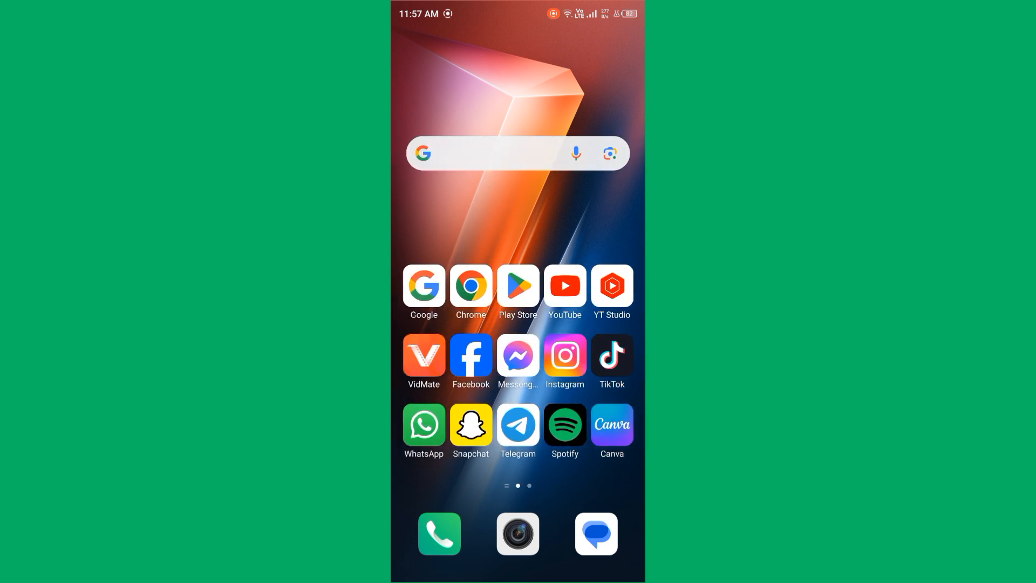